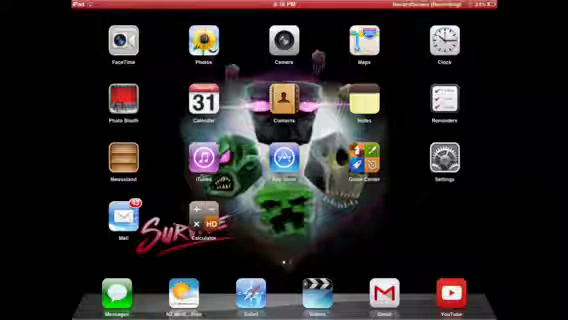
Step: Open Settings from the home screen to show the General pane
scroll(left, 3)
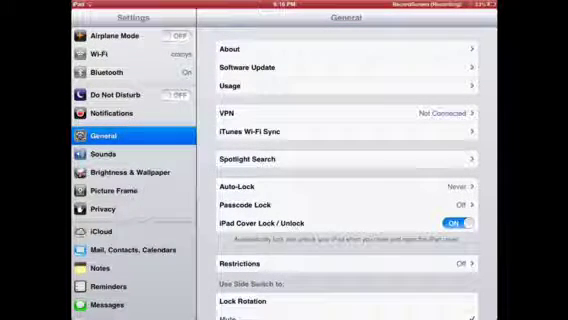
Step: Toggle Set Automatically on and back off, keeping the date at 31 August 2013, then return home
scroll(down, 3)
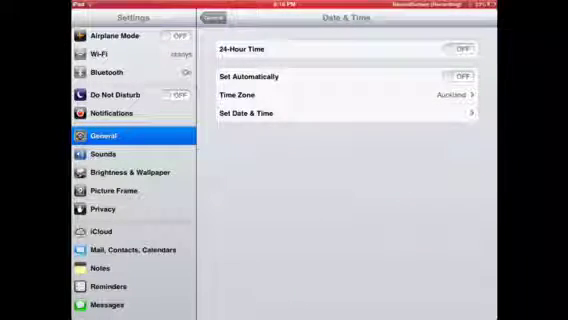
click(462, 75)
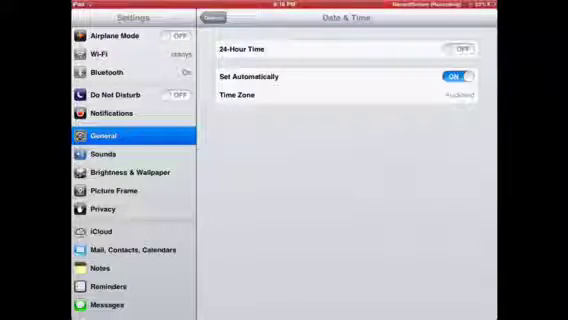
click(456, 74)
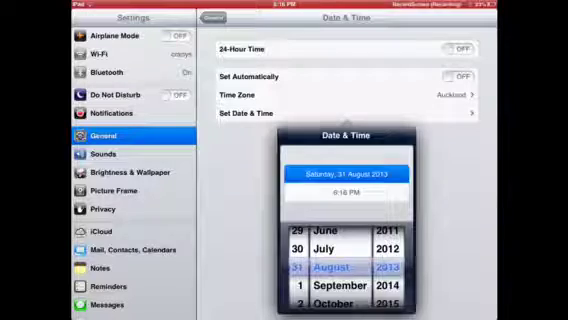
key(home)
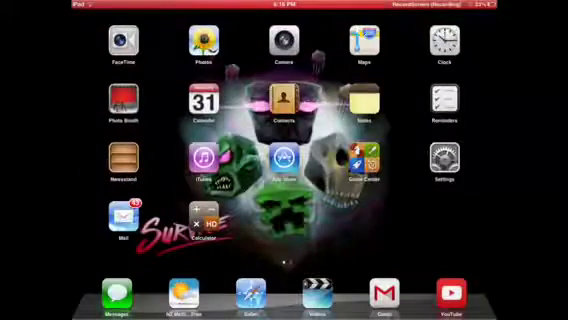
Step: Load the Emu4iOS Downloads page in Safari
scroll(left, 3)
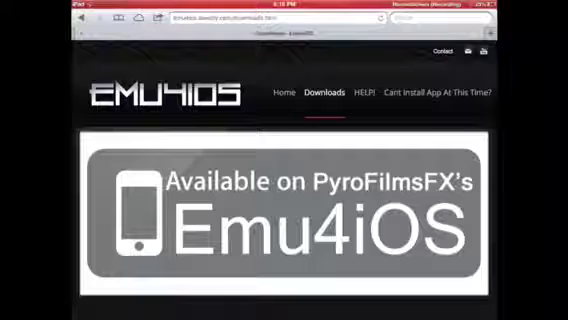
Step: Pick RecordScreen from the Emu4iOS app list, then reopen Date & Time settings
scroll(down, 3)
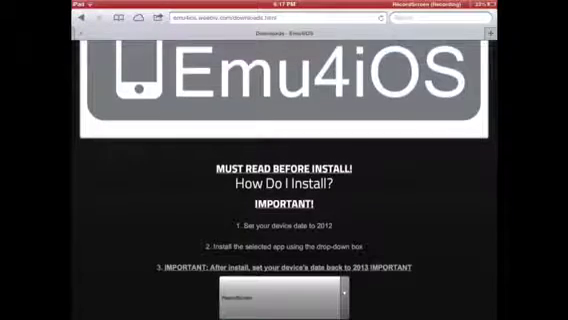
scroll(down, 3)
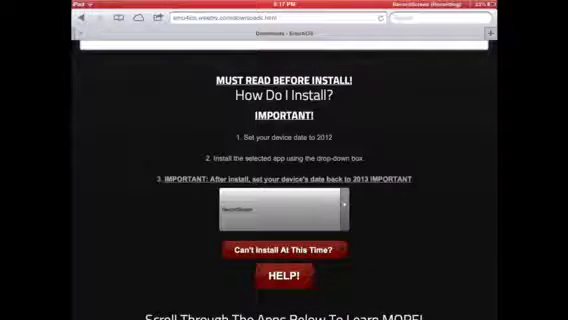
click(344, 207)
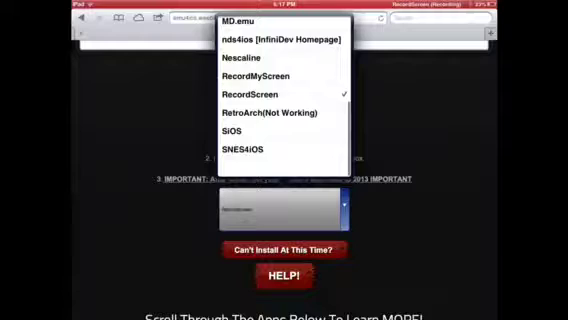
scroll(up, 3)
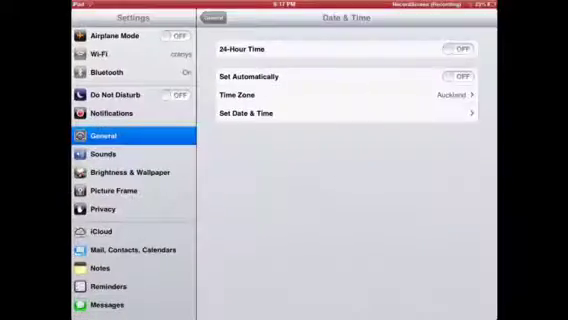
Step: View RecordScreen's settings with Record Audio on, then go back to the home screen
scroll(down, 3)
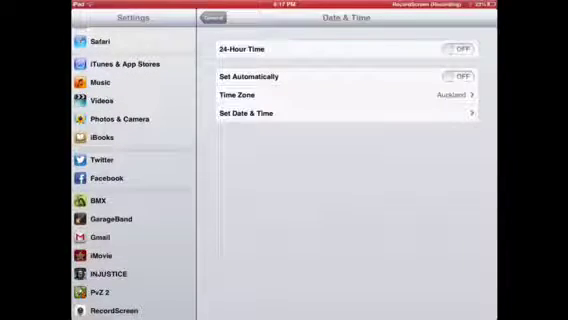
click(110, 317)
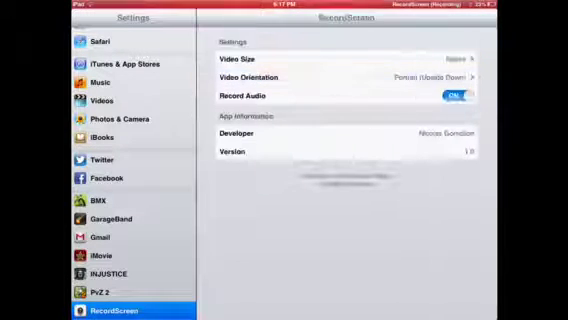
key(home)
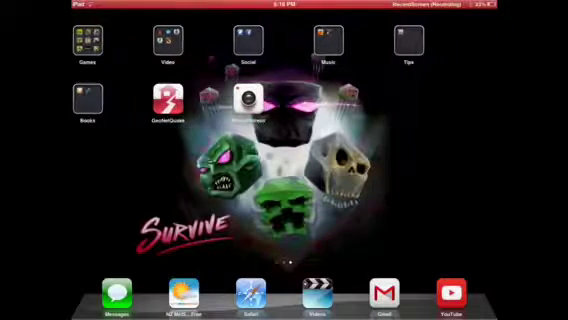
scroll(left, 3)
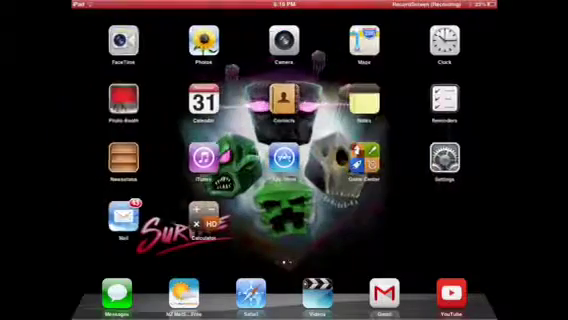
scroll(left, 3)
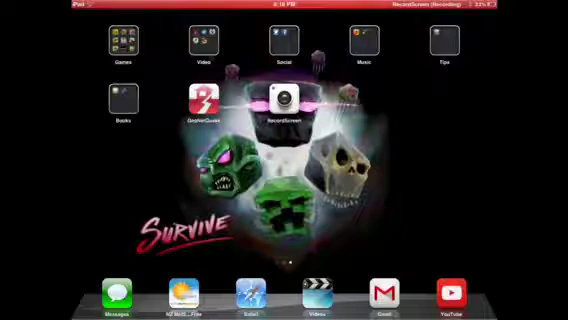